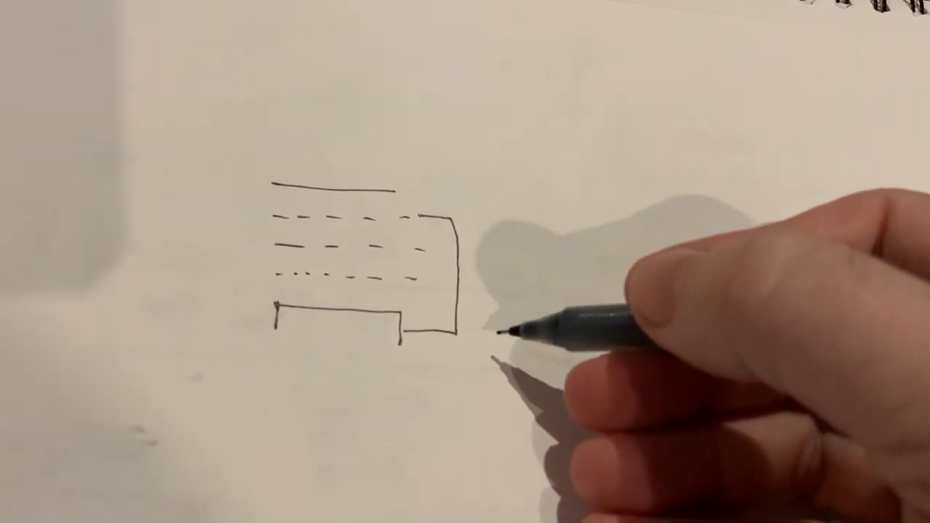
pyautogui.write('OV')
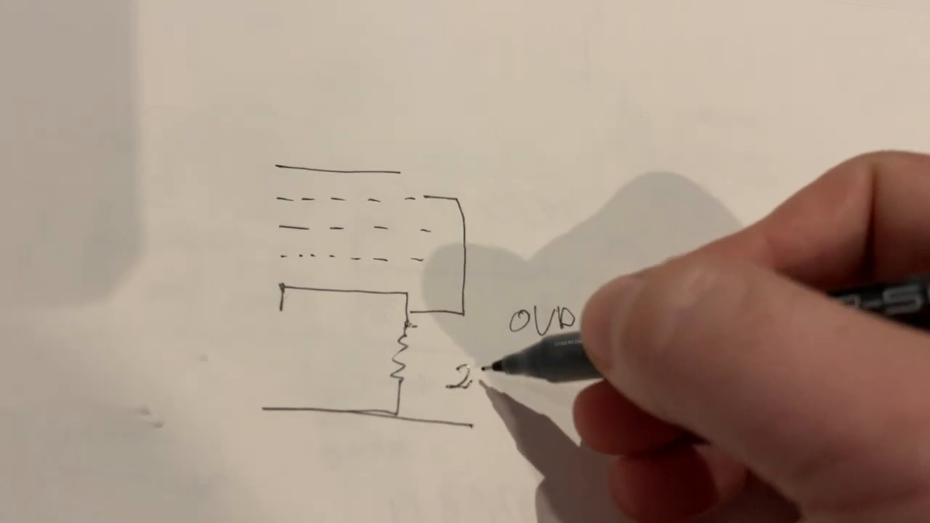
pyautogui.write('2V-')
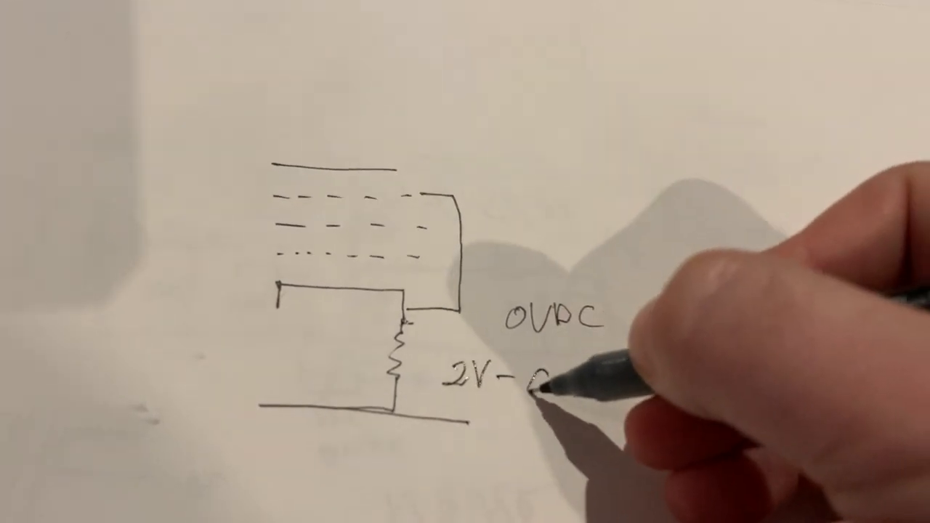
pyautogui.write('6V')
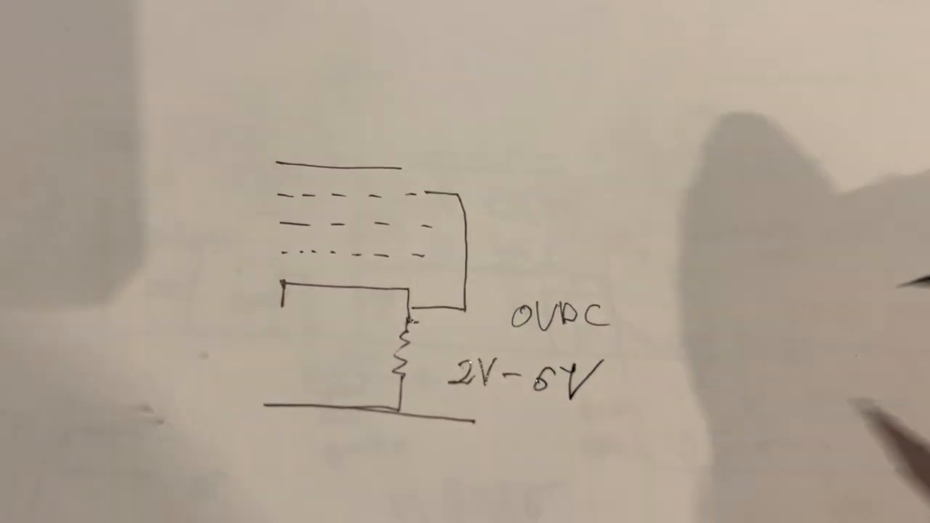